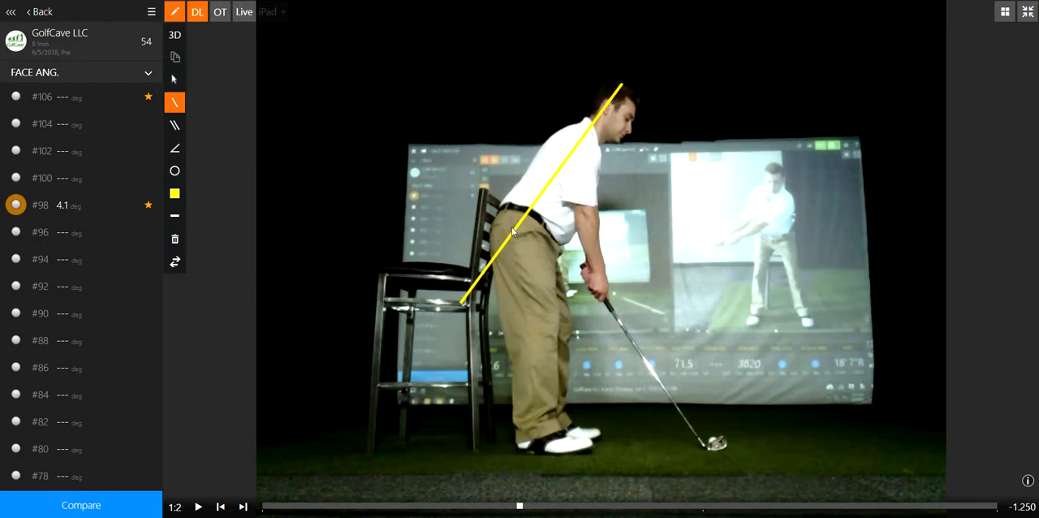
pyautogui.moveTo(643, 262)
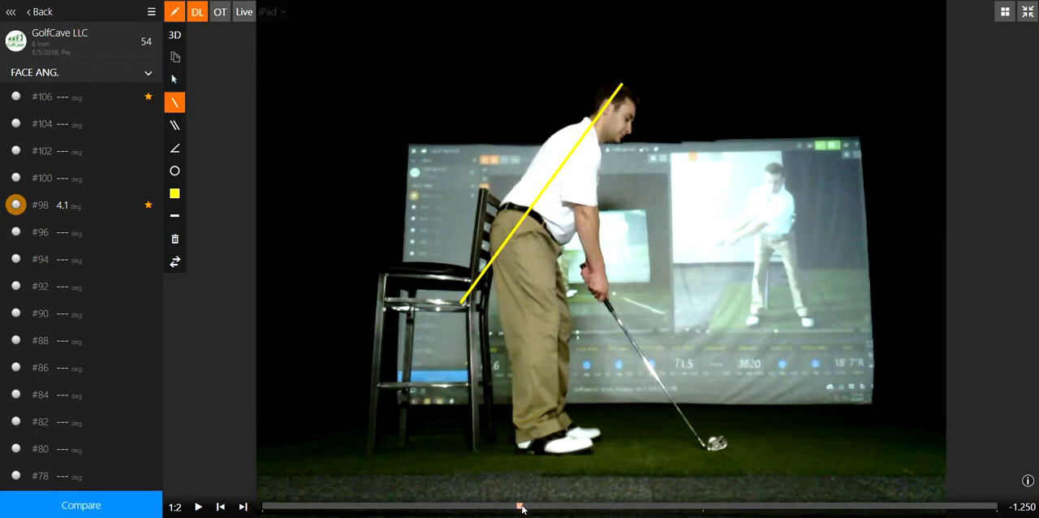
# - Scrub the swing video forward from about -1.250 to -0.400 to reach the backswing
pyautogui.moveTo(521, 506); pyautogui.dragTo(625, 506)
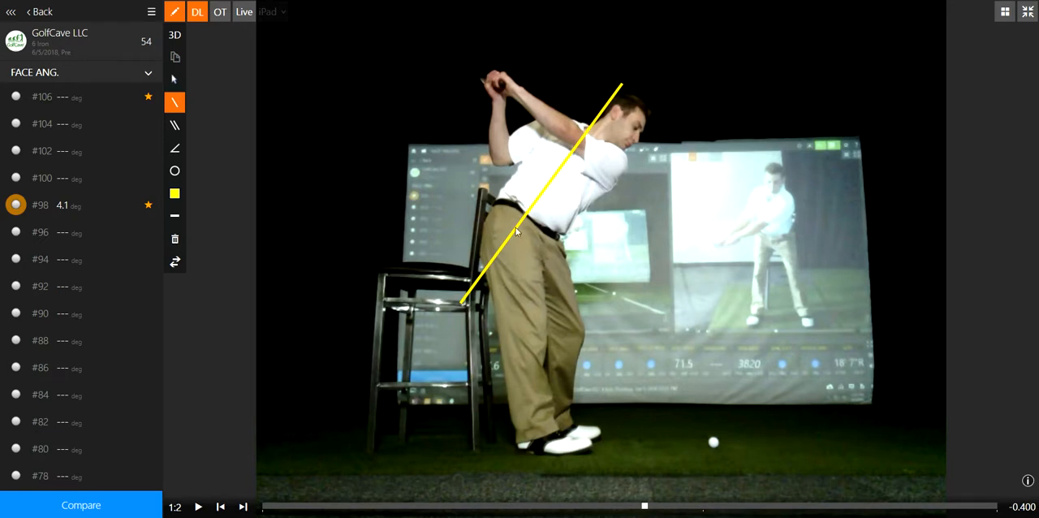
pyautogui.moveTo(645, 507)
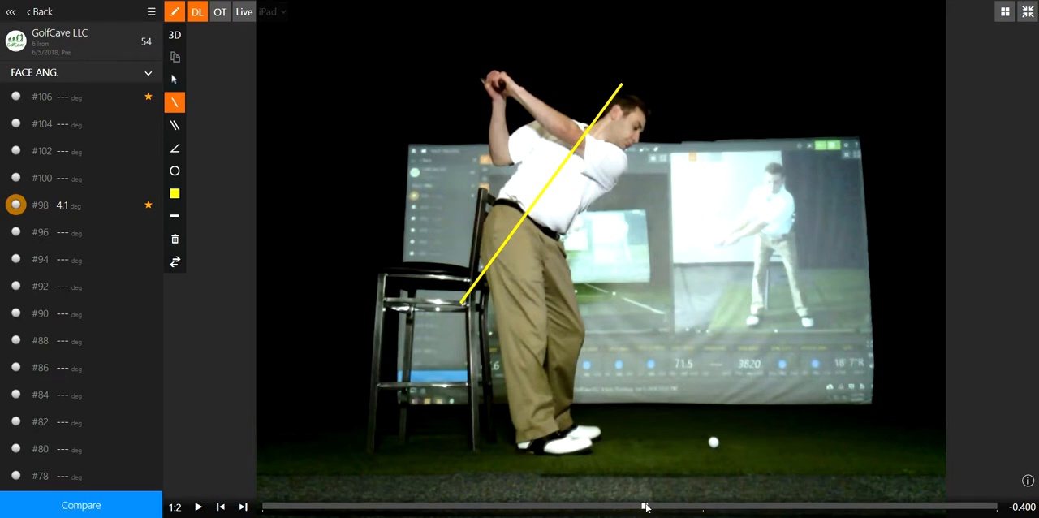